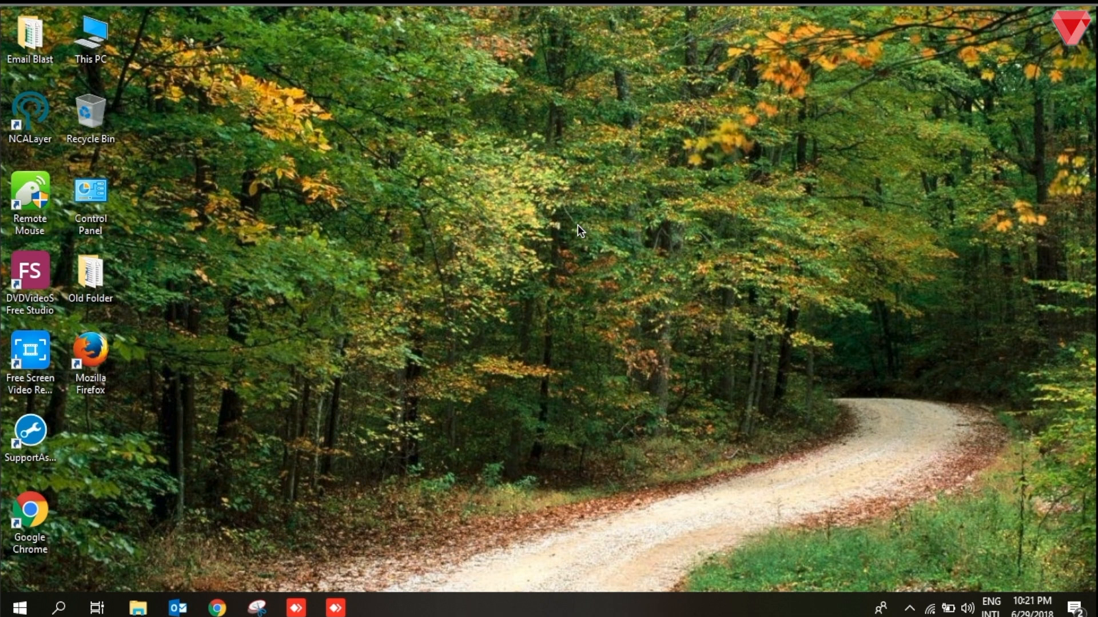
{"action": "mouse_move", "coordinate": [413, 50]}
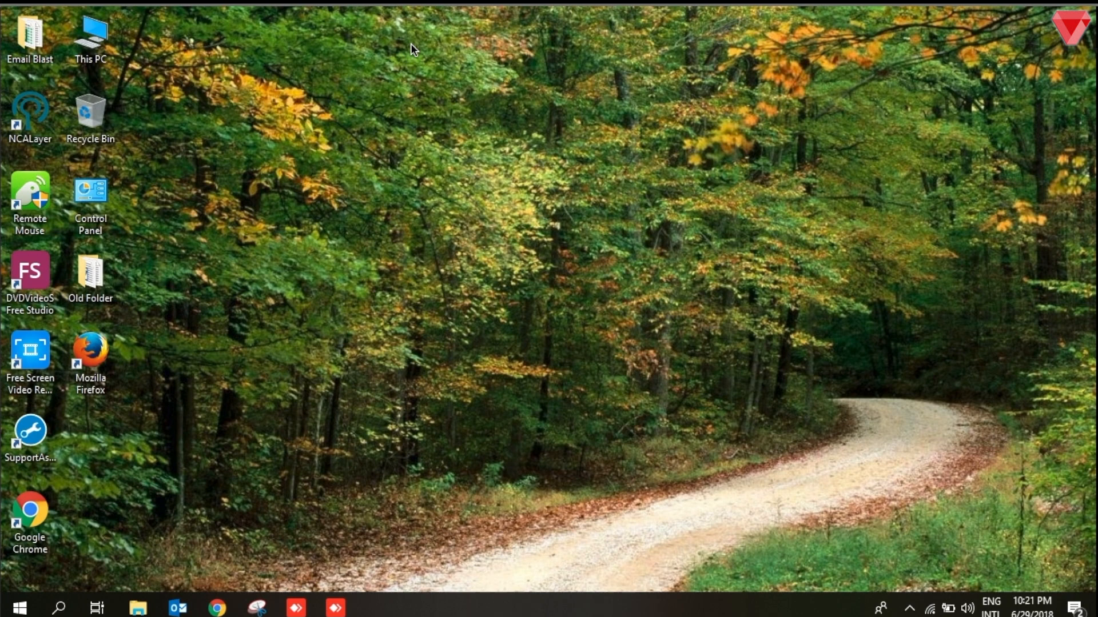
Open the Email Blast desktop folder and select the Email Blast List spreadsheet
{"action": "left_click", "coordinate": [30, 33]}
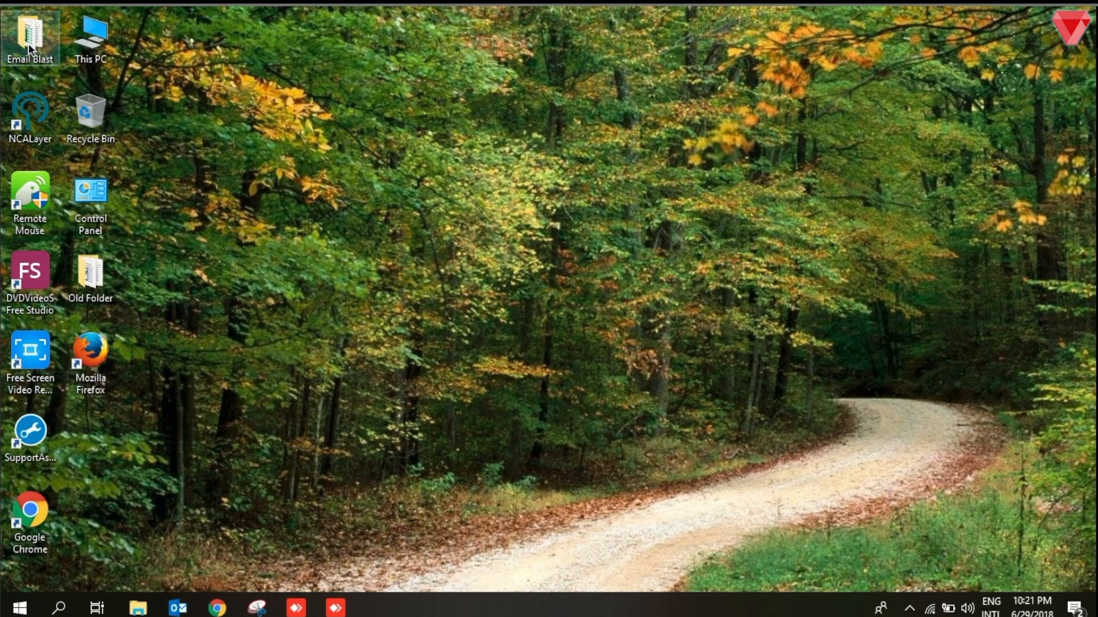
{"action": "double_click", "coordinate": [30, 39]}
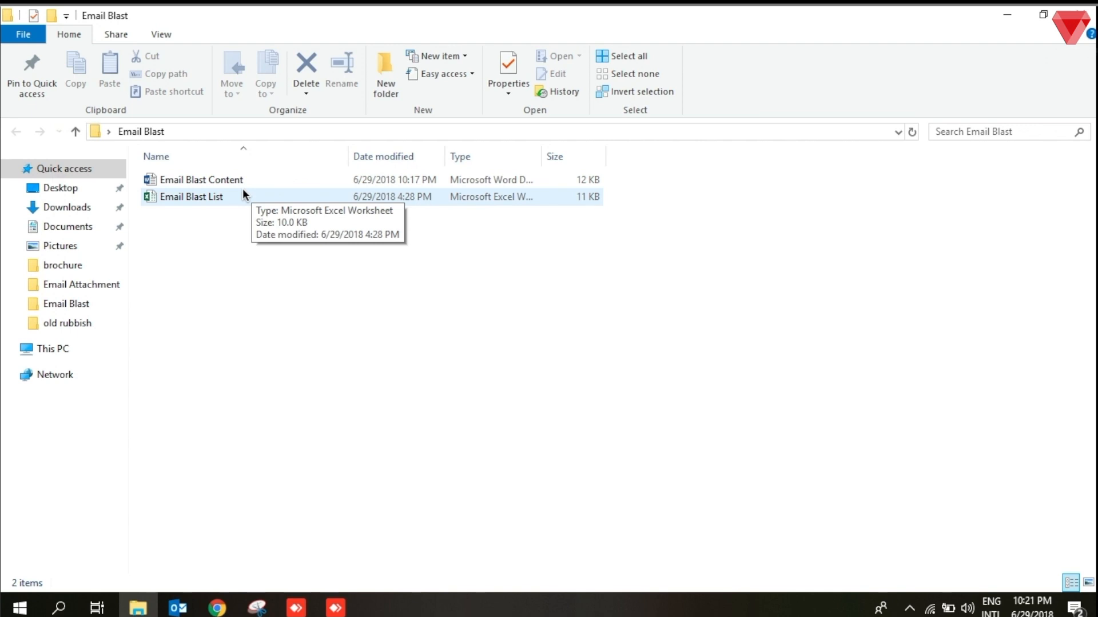
{"action": "left_click", "coordinate": [191, 196]}
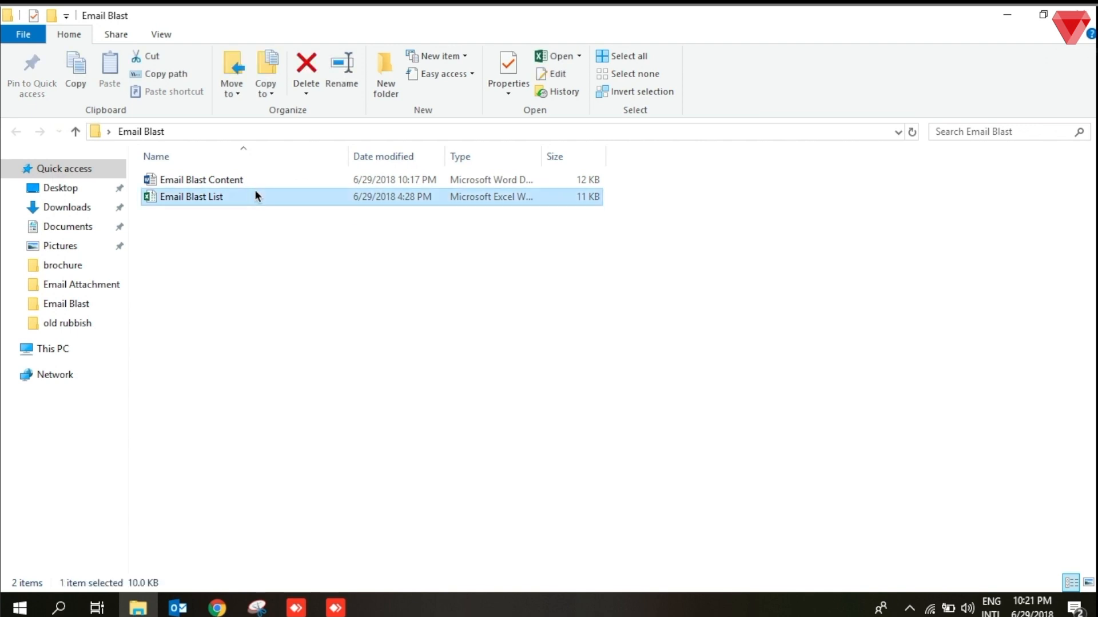
Open the Email Blast List spreadsheet of 20 students in Excel
{"action": "double_click", "coordinate": [191, 196]}
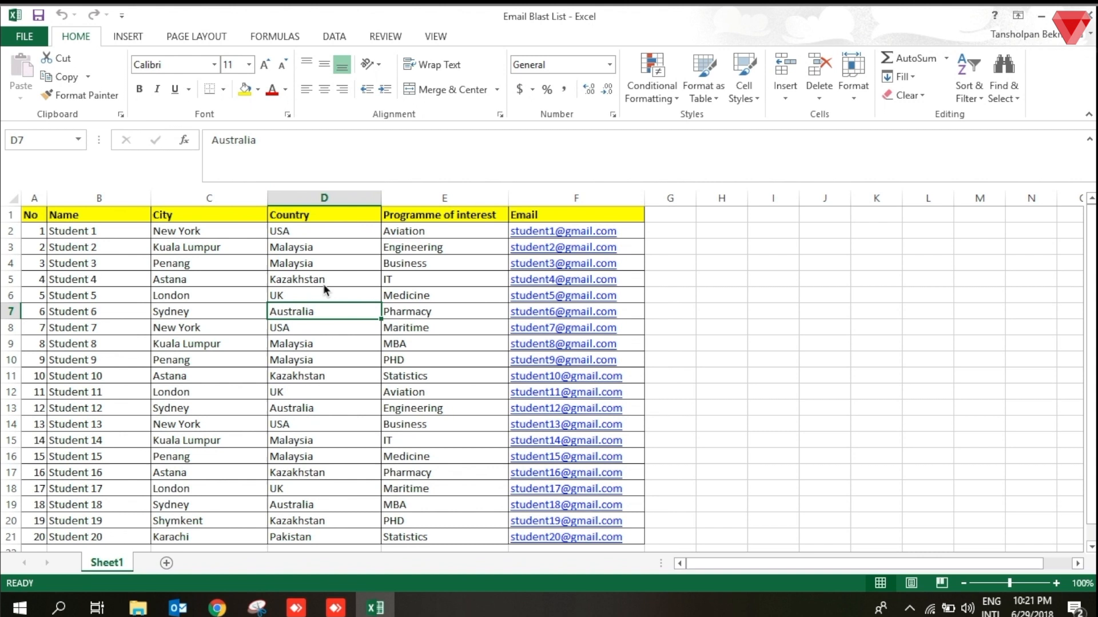
{"action": "mouse_move", "coordinate": [579, 293]}
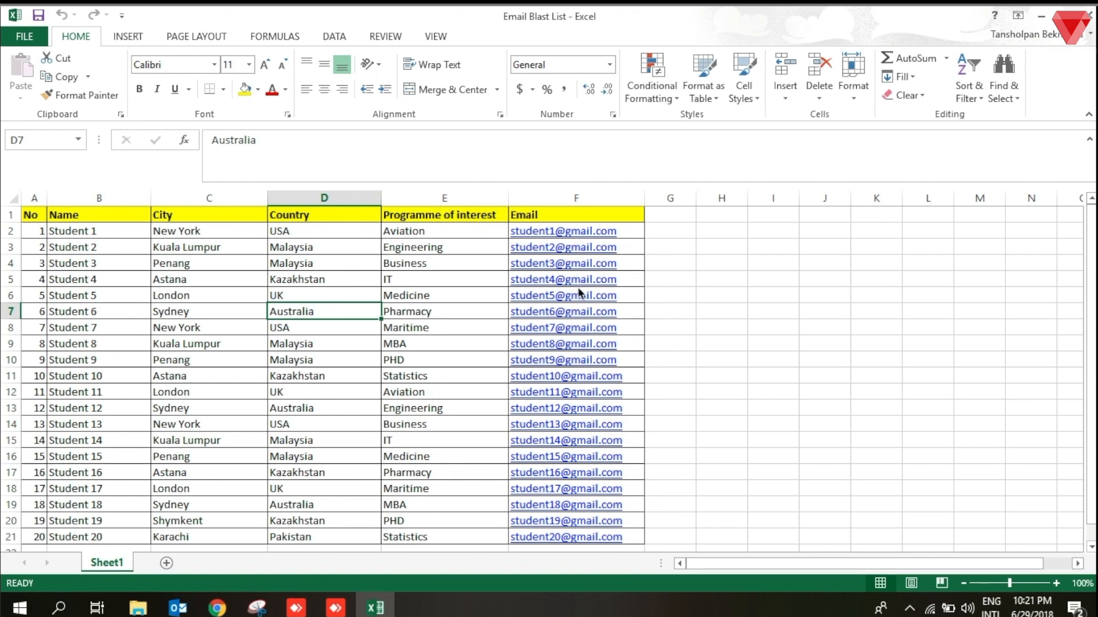
{"action": "mouse_move", "coordinate": [717, 374]}
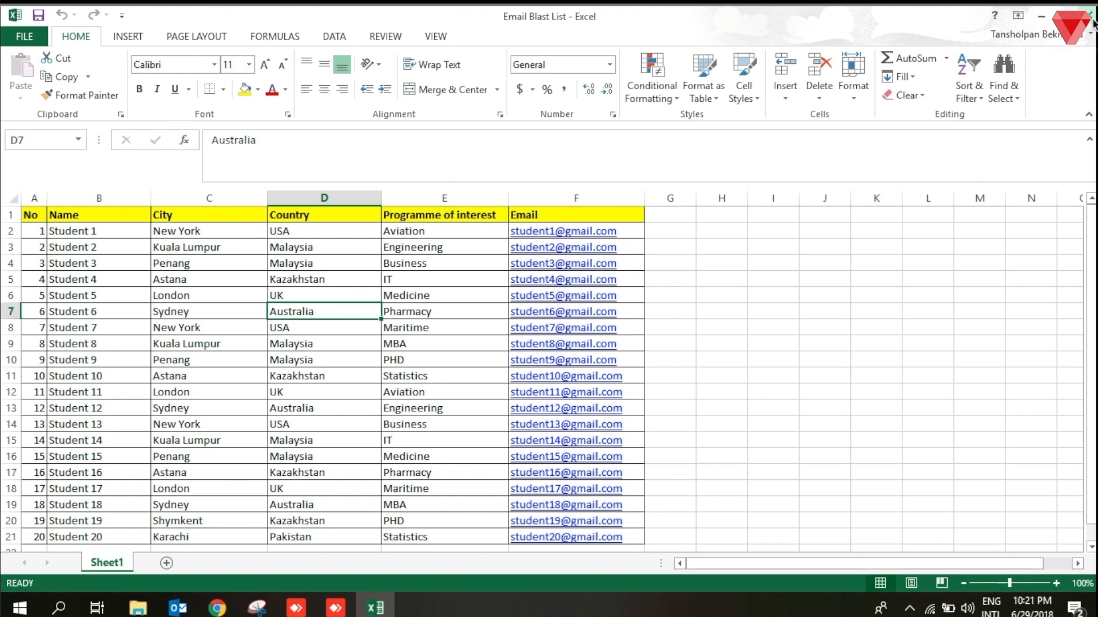
Close Excel and attach the student spreadsheet as the letter's existing recipient list via Mailings
{"action": "left_click", "coordinate": [375, 607]}
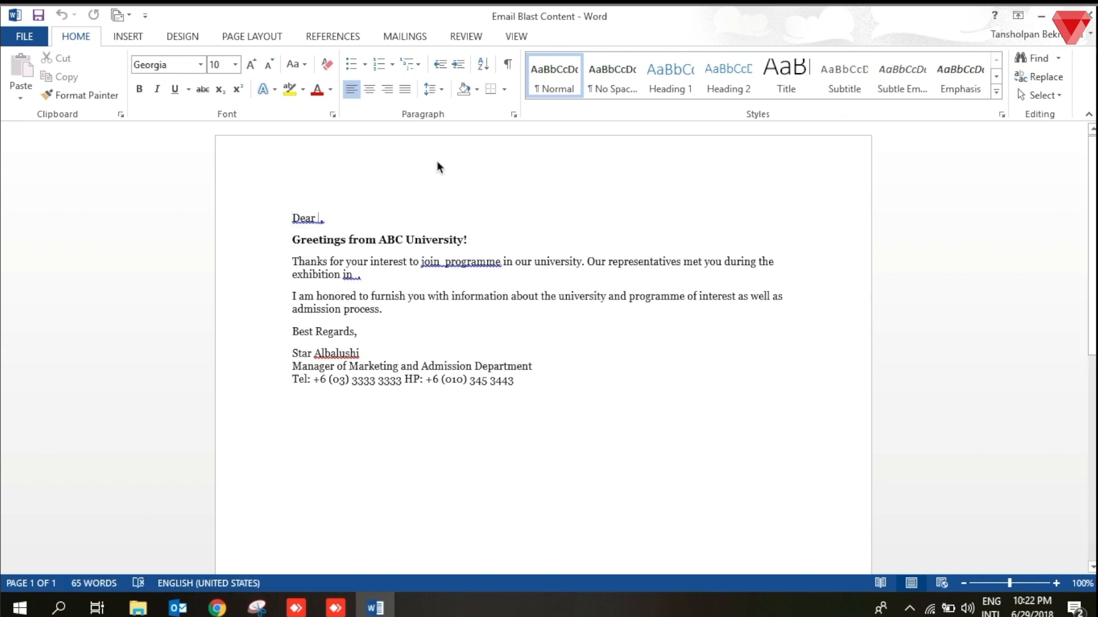
{"action": "left_click", "coordinate": [404, 36]}
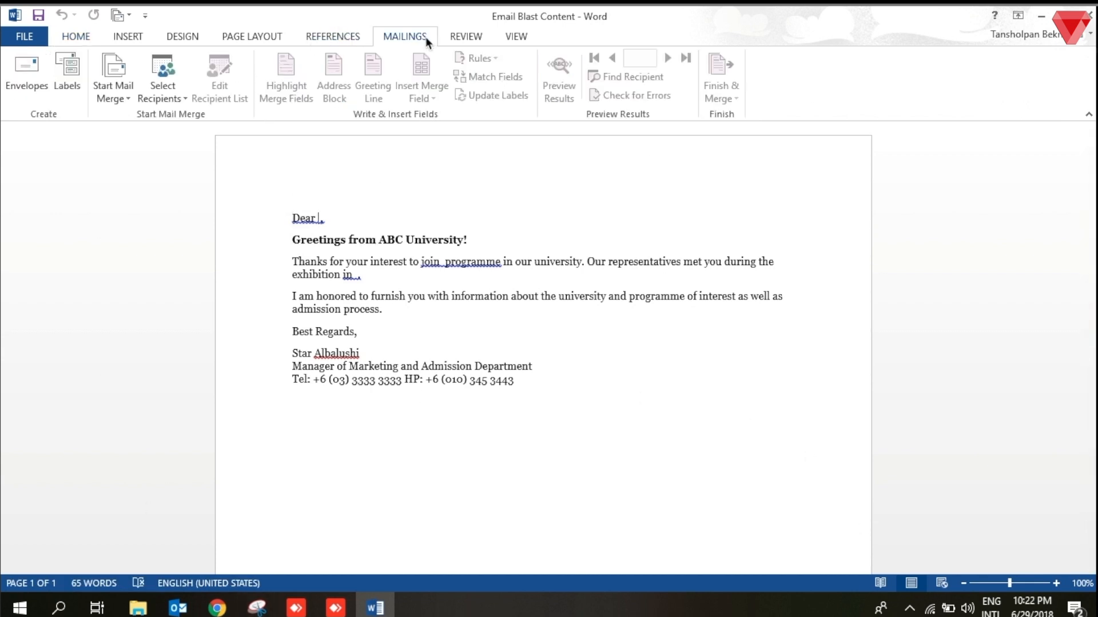
{"action": "left_click", "coordinate": [162, 77]}
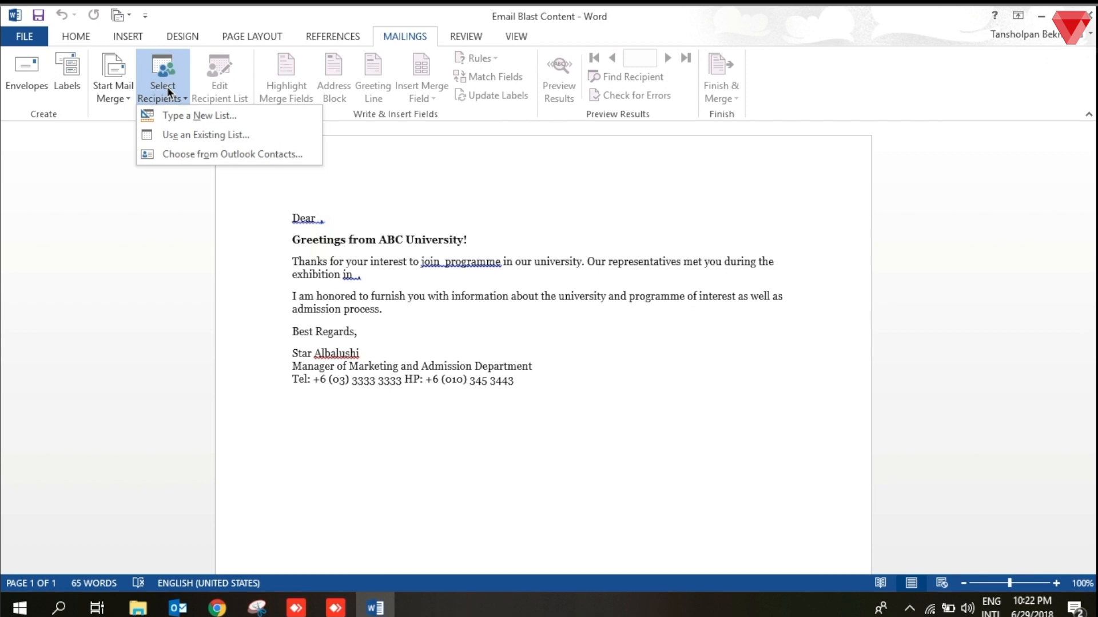
{"action": "mouse_move", "coordinate": [204, 135]}
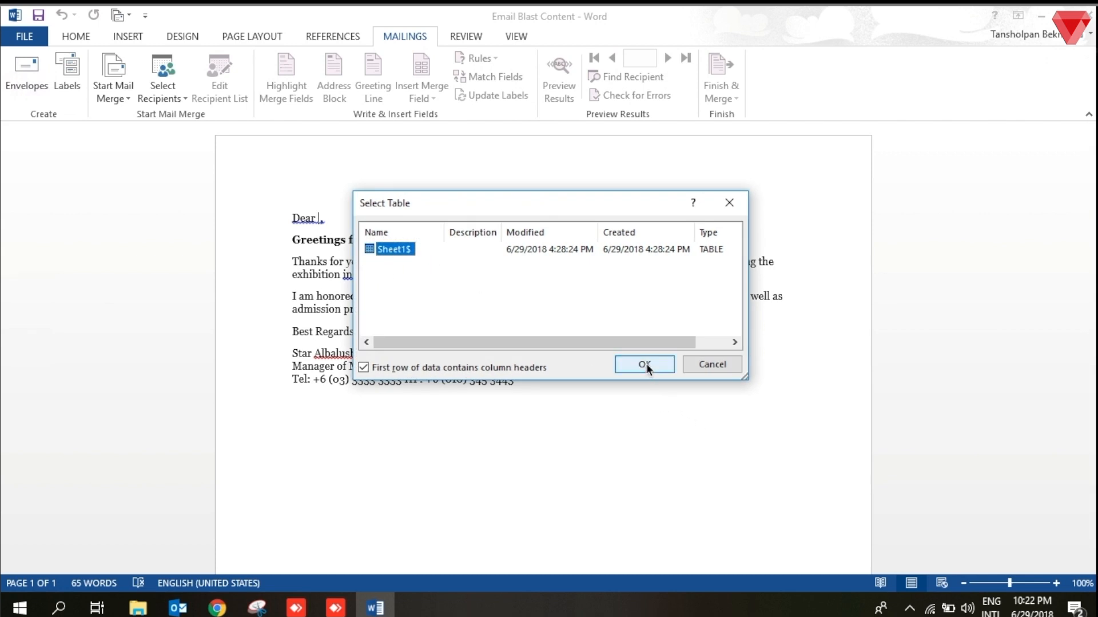
{"action": "left_click", "coordinate": [643, 364]}
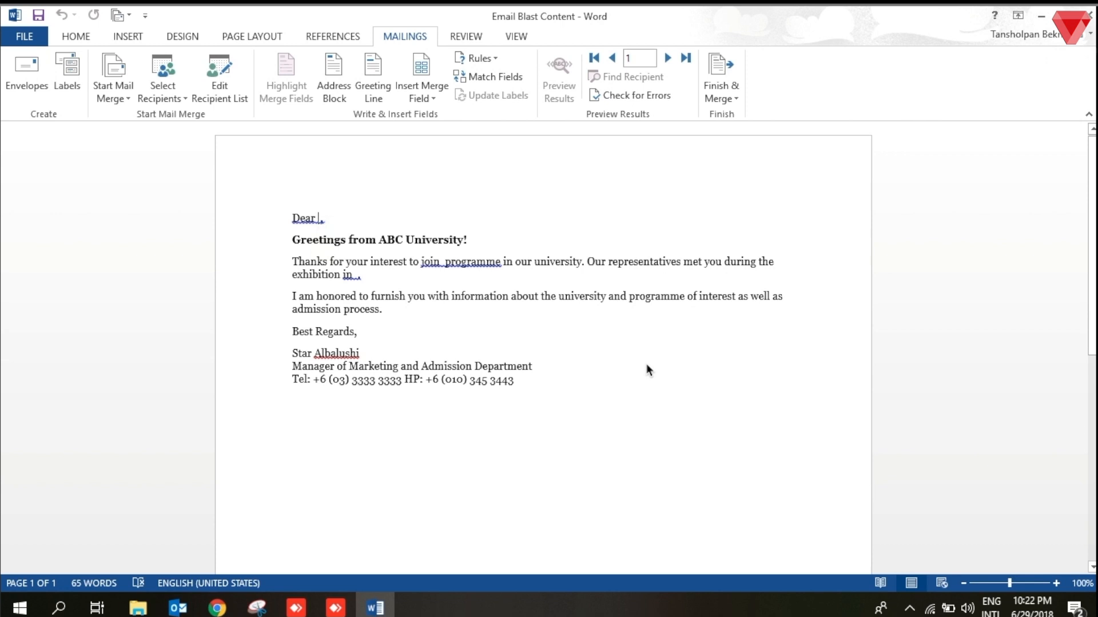
{"action": "mouse_move", "coordinate": [254, 185]}
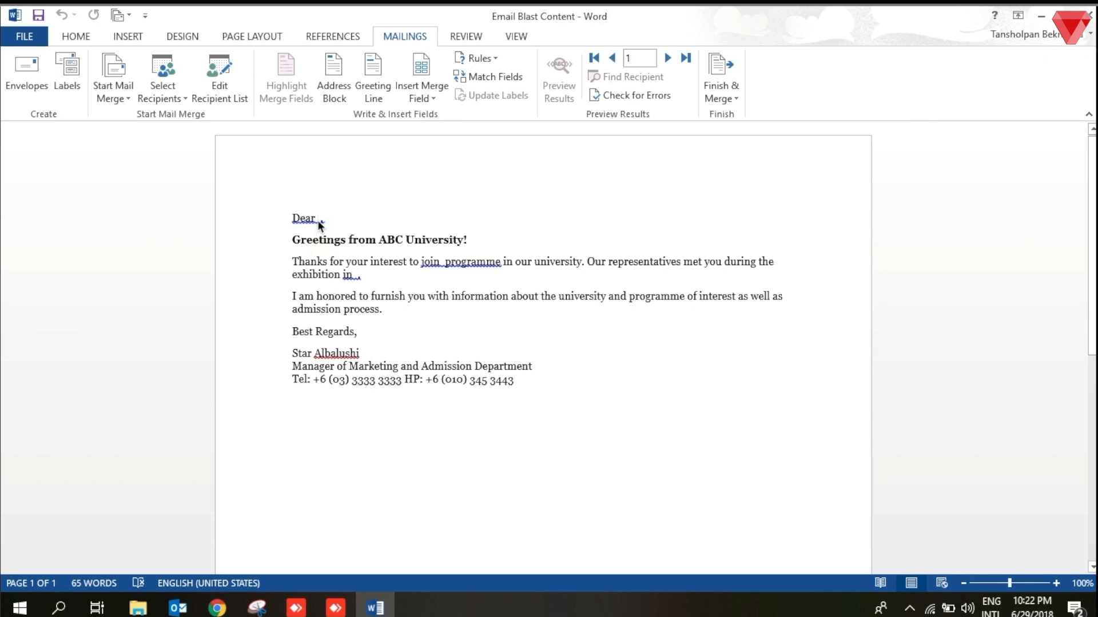
{"action": "mouse_move", "coordinate": [440, 267]}
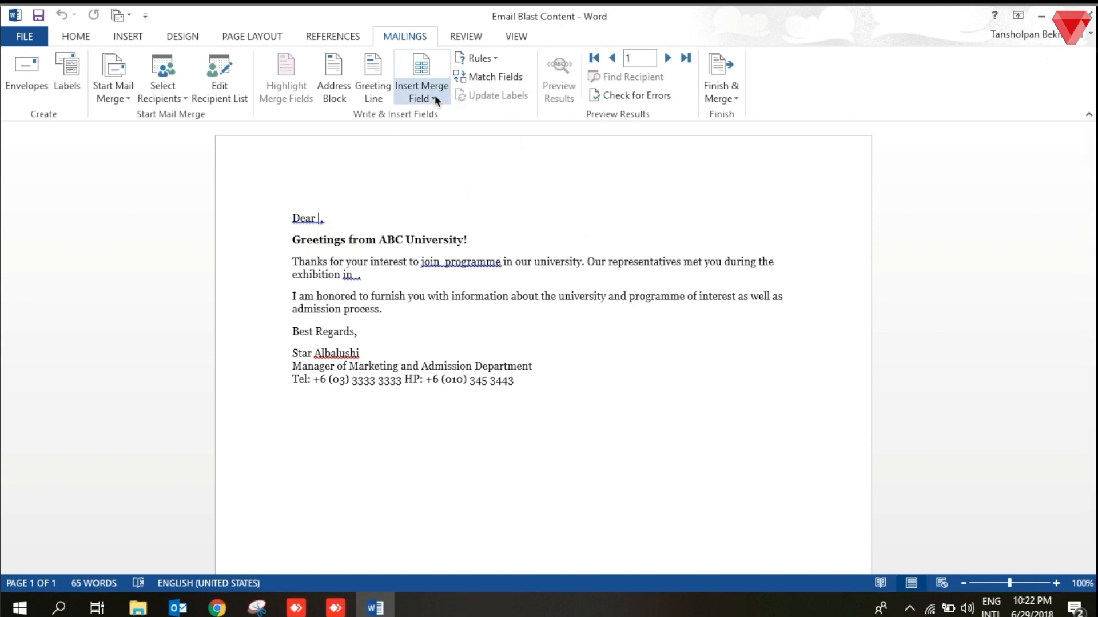
Insert Name after Dear, Programme_of_interest after join, and City and Country in the body
{"action": "left_click", "coordinate": [422, 79]}
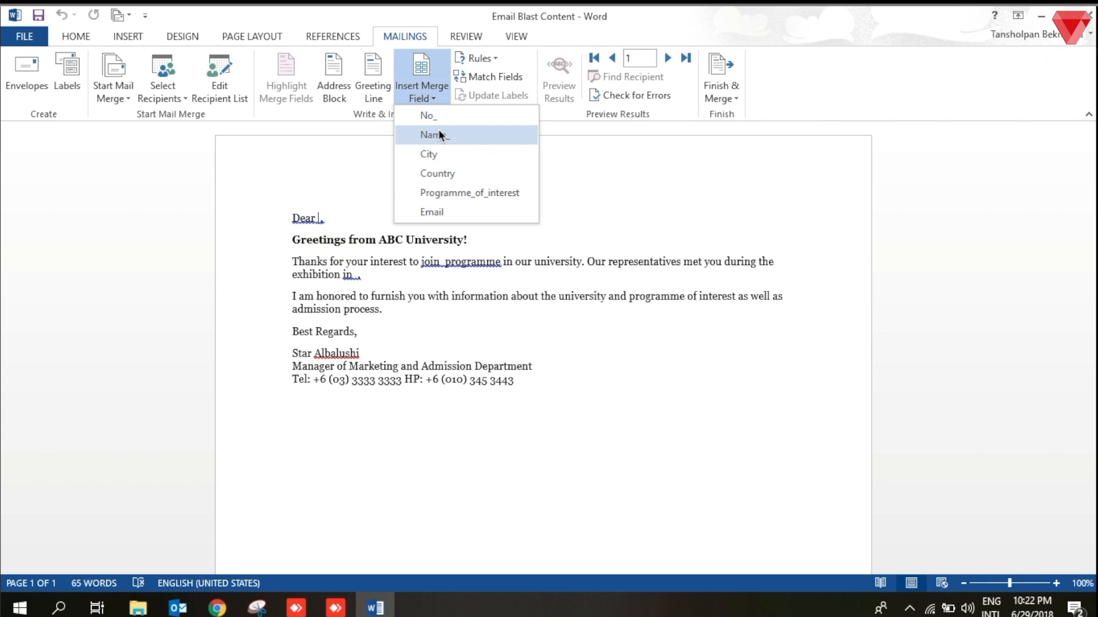
{"action": "left_click", "coordinate": [435, 135]}
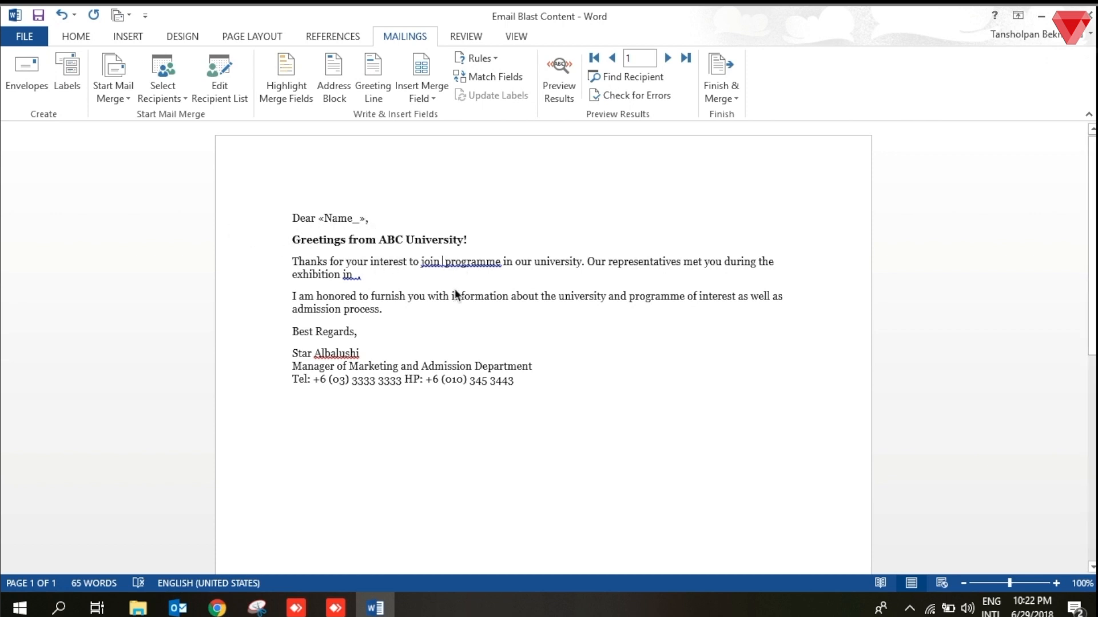
{"action": "left_click", "coordinate": [421, 77]}
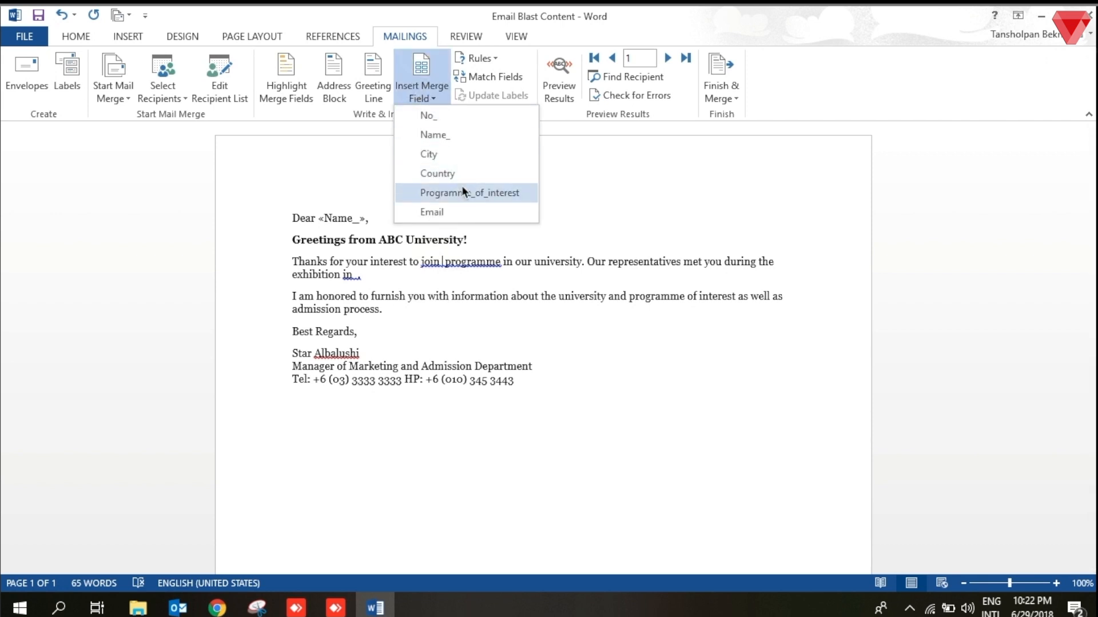
{"action": "left_click", "coordinate": [470, 192]}
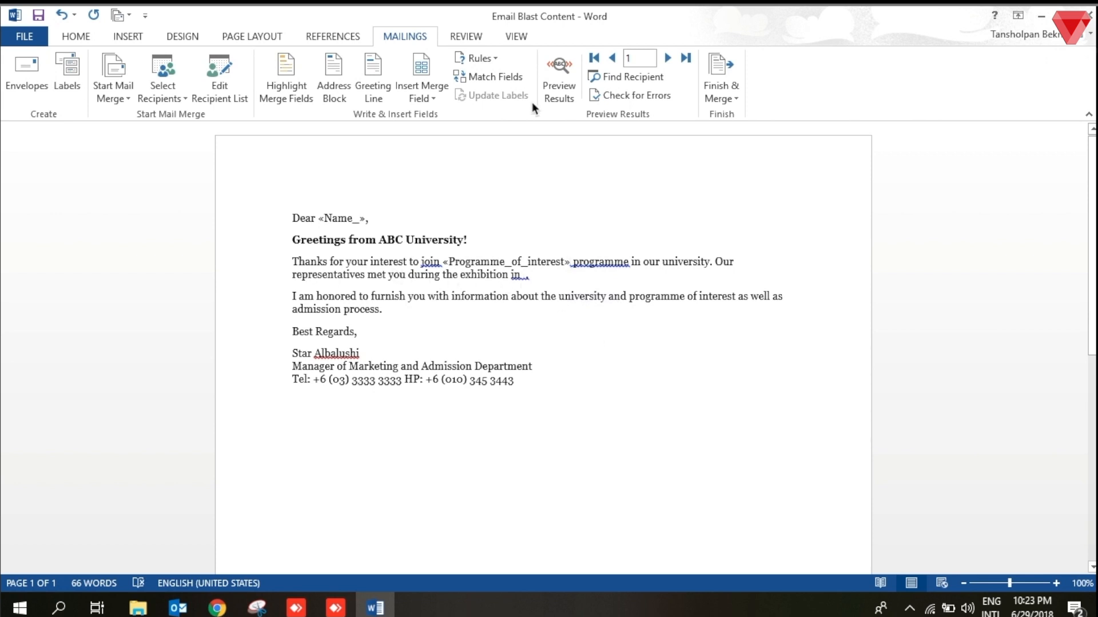
{"action": "left_click", "coordinate": [422, 73]}
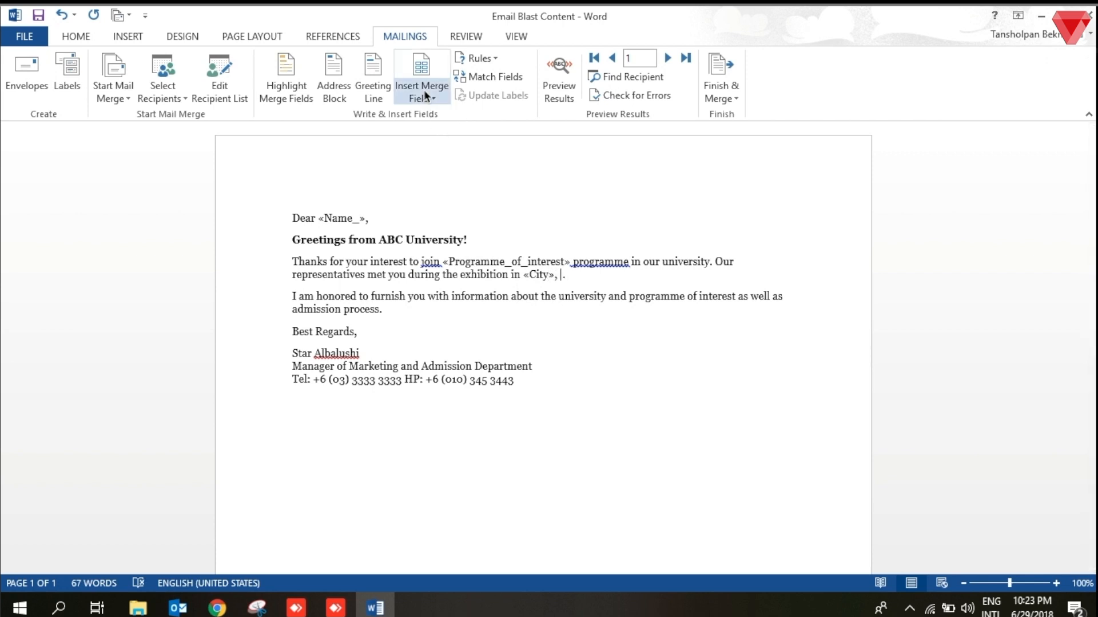
{"action": "left_click", "coordinate": [421, 77]}
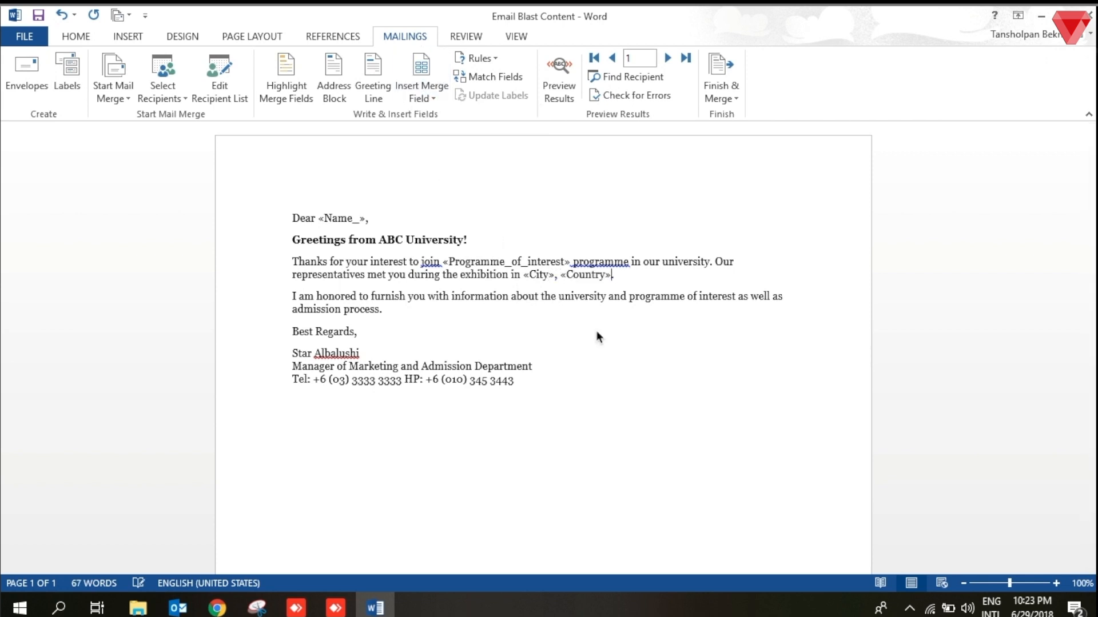
{"action": "mouse_move", "coordinate": [485, 256]}
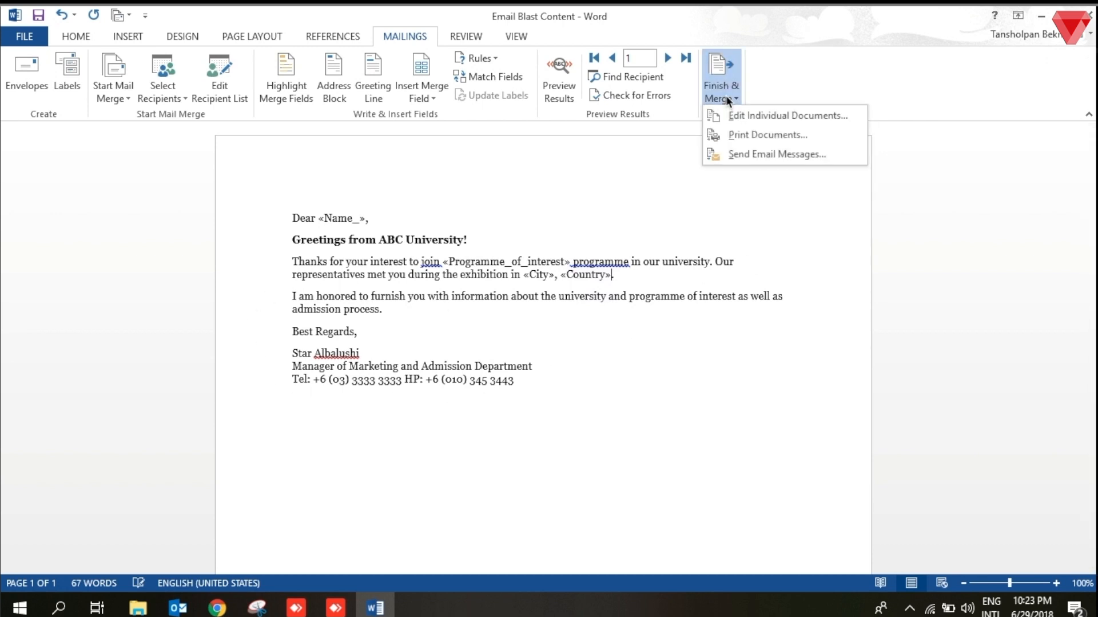
{"action": "mouse_move", "coordinate": [762, 155]}
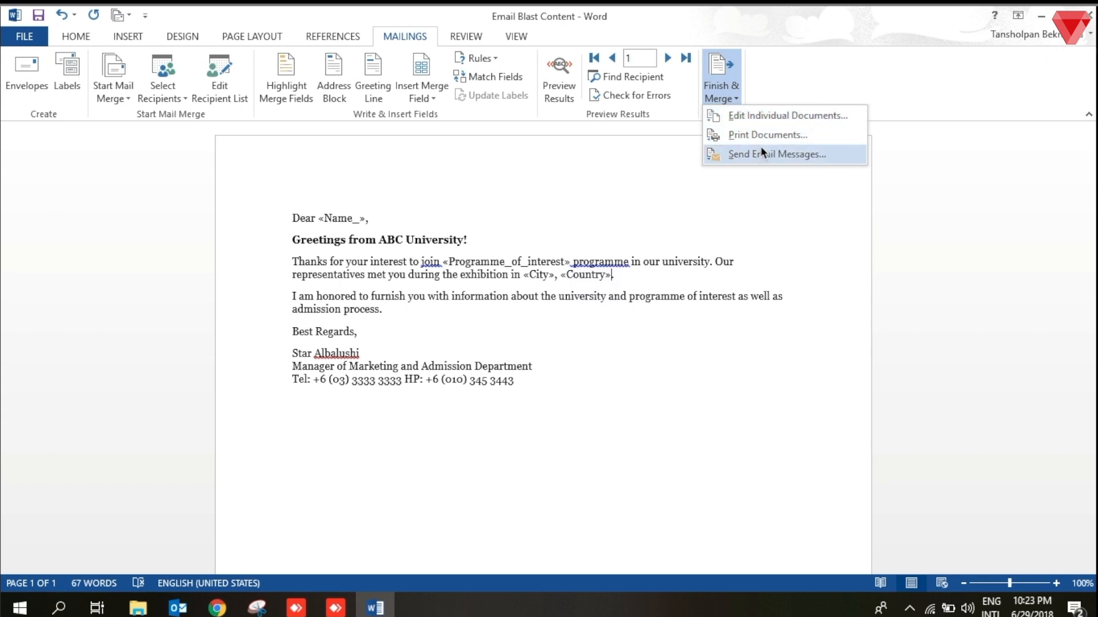
Start an email merge to the Email column with subject 'ABC University' in HTML format
{"action": "left_click", "coordinate": [775, 154]}
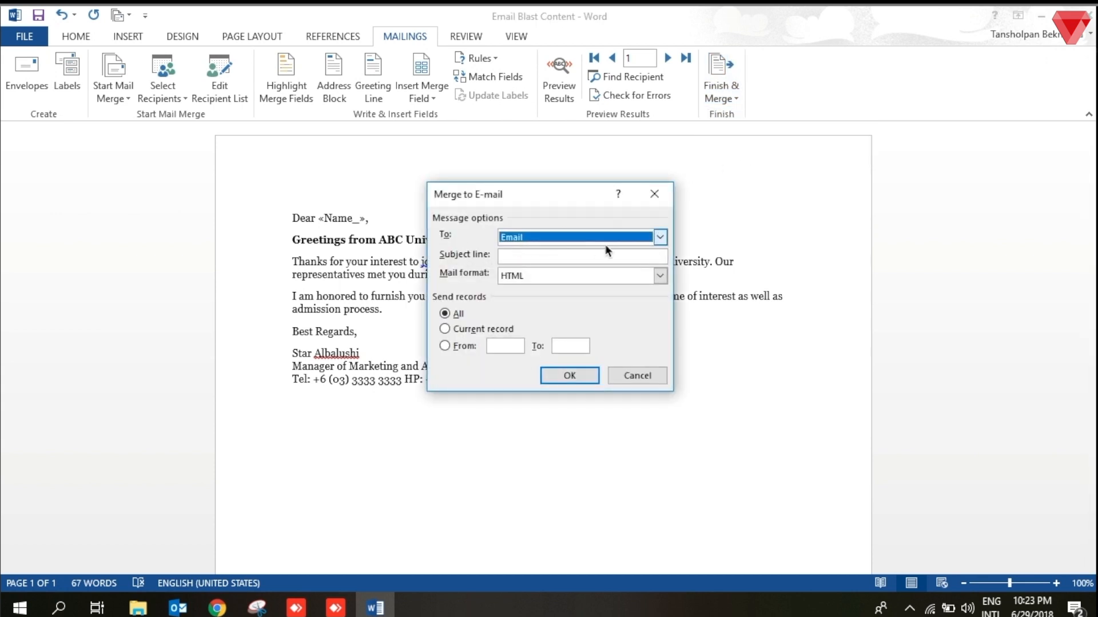
{"action": "left_click", "coordinate": [658, 236]}
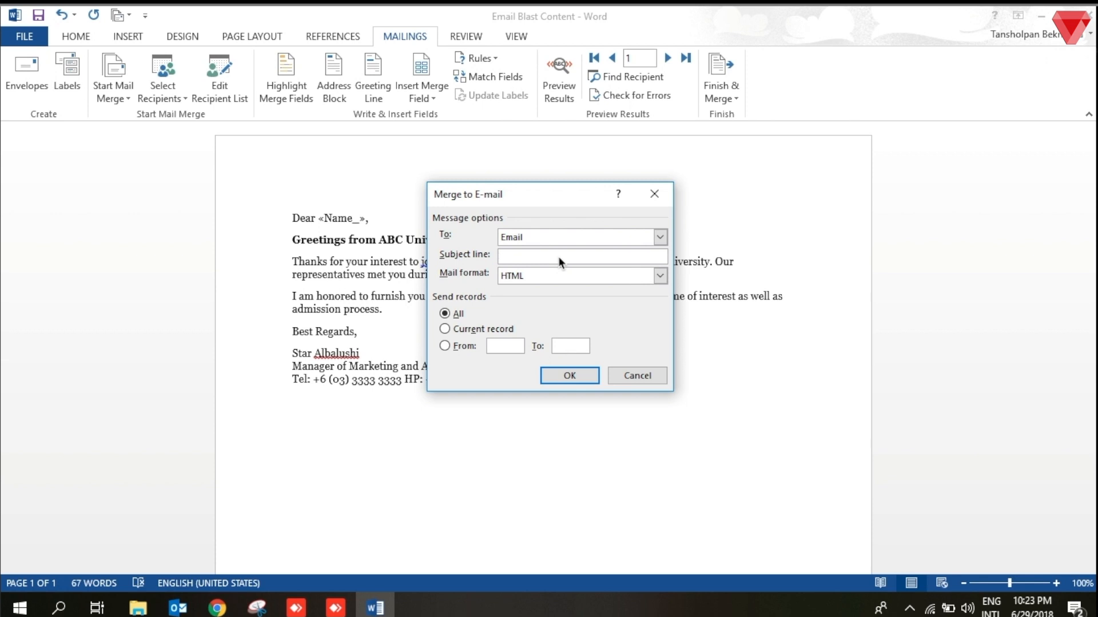
{"action": "type", "text": "ABC Uiversity"}
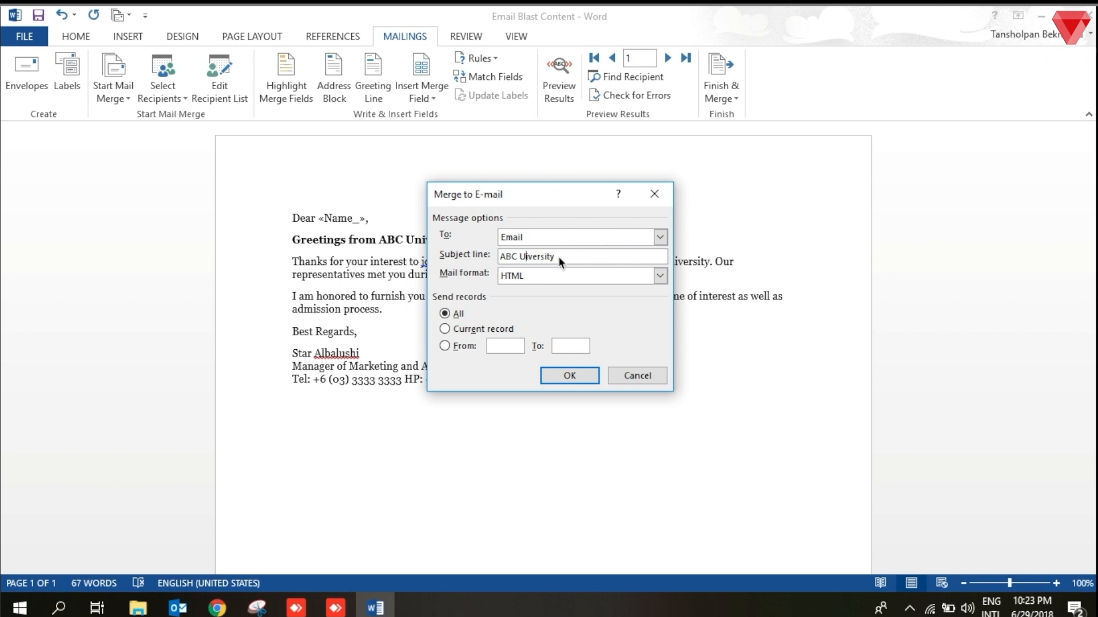
{"action": "left_click", "coordinate": [577, 275]}
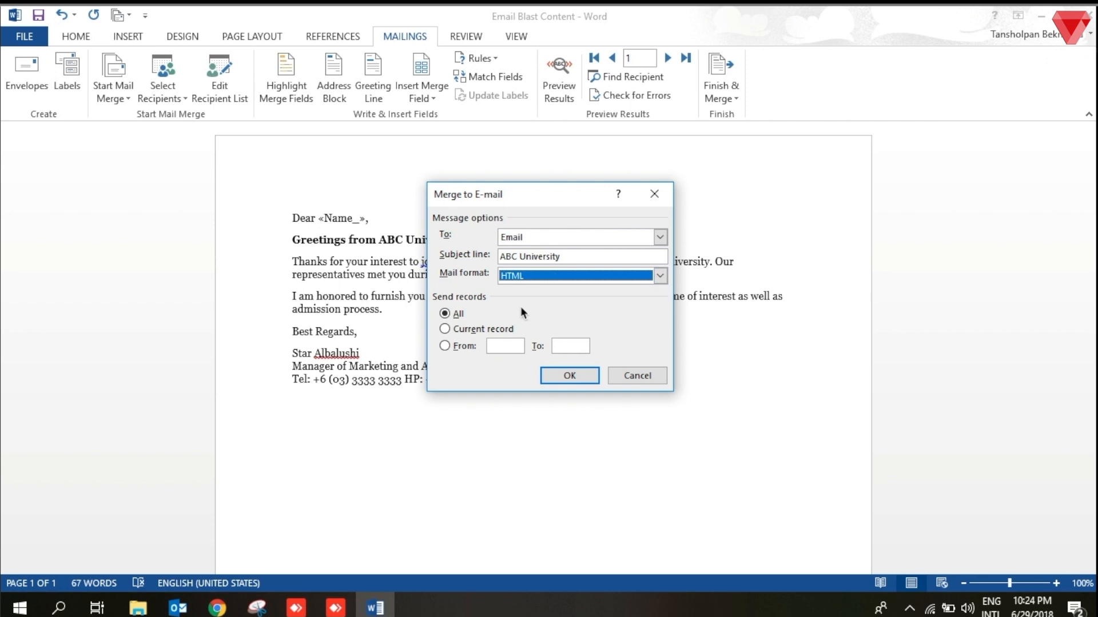
Choose All records for the send range and confirm sending the merged emails
{"action": "left_click", "coordinate": [445, 330]}
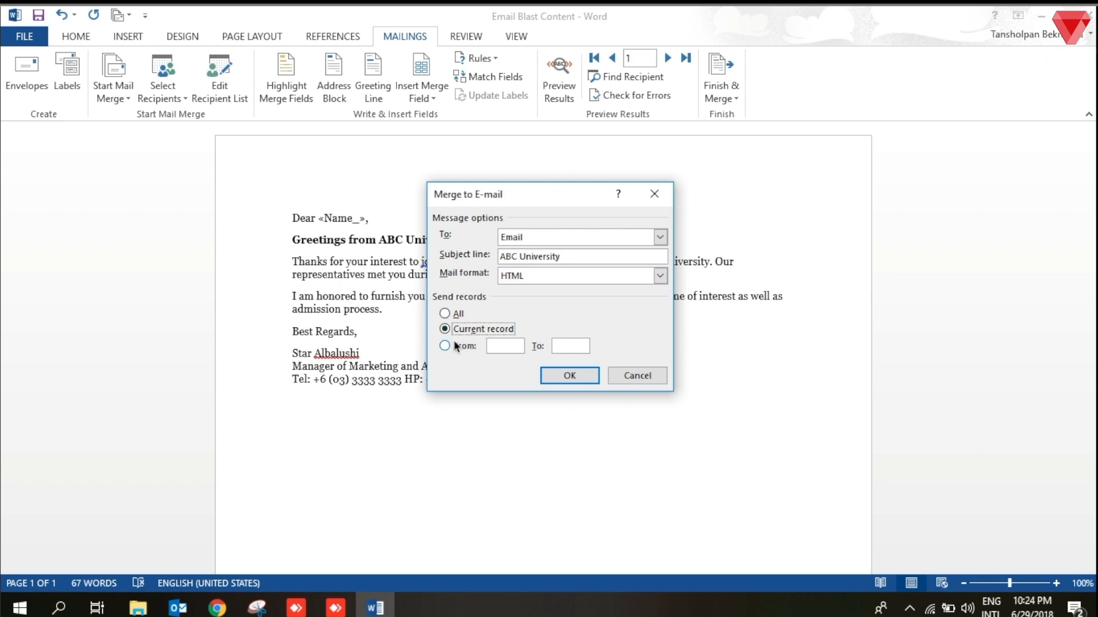
{"action": "left_click", "coordinate": [445, 346]}
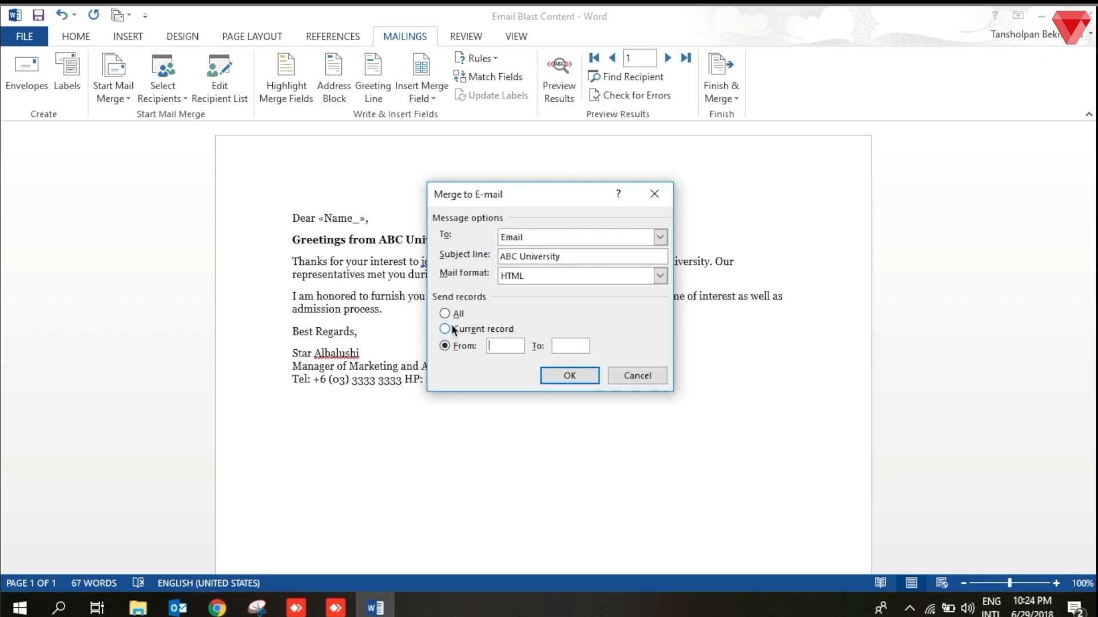
{"action": "left_click", "coordinate": [445, 313]}
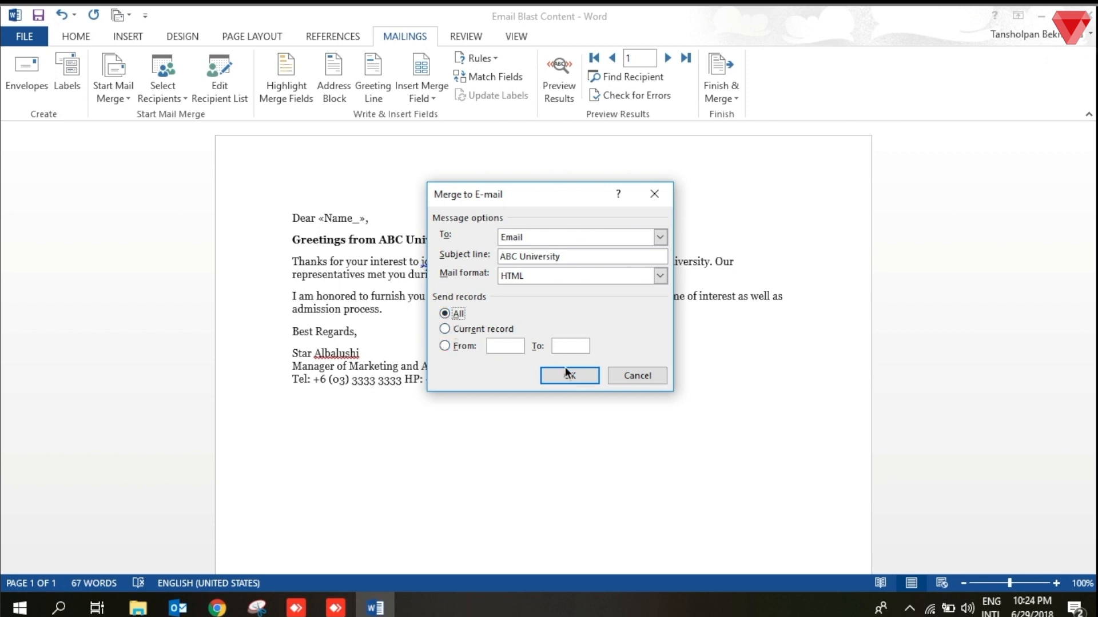
{"action": "left_click", "coordinate": [569, 377]}
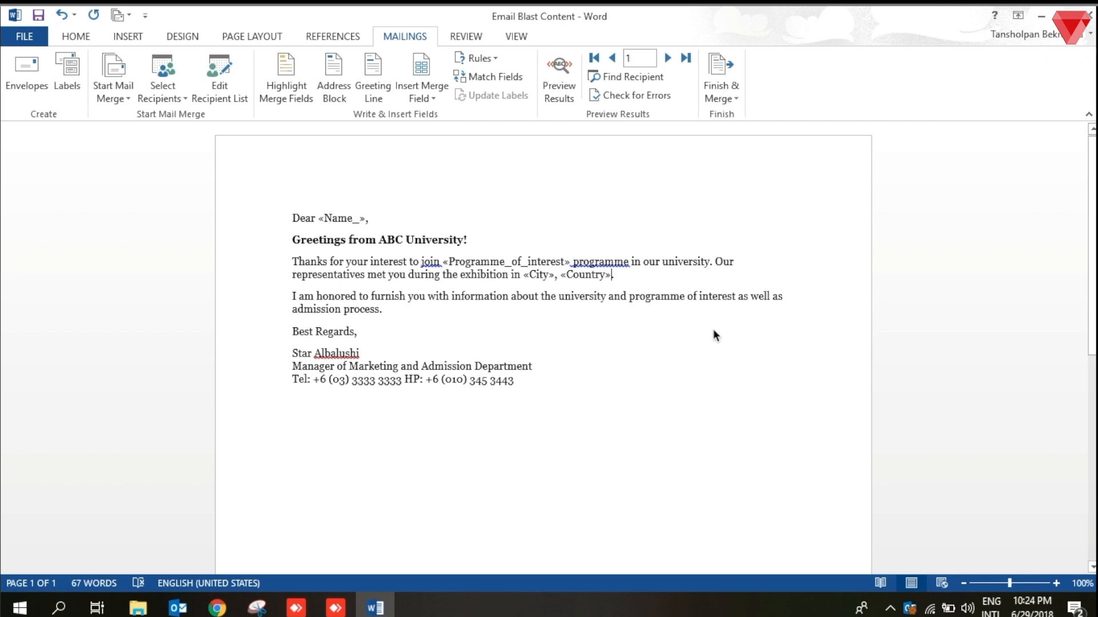
Switch to Outlook and check that the Outbox is empty
{"action": "left_click", "coordinate": [559, 76]}
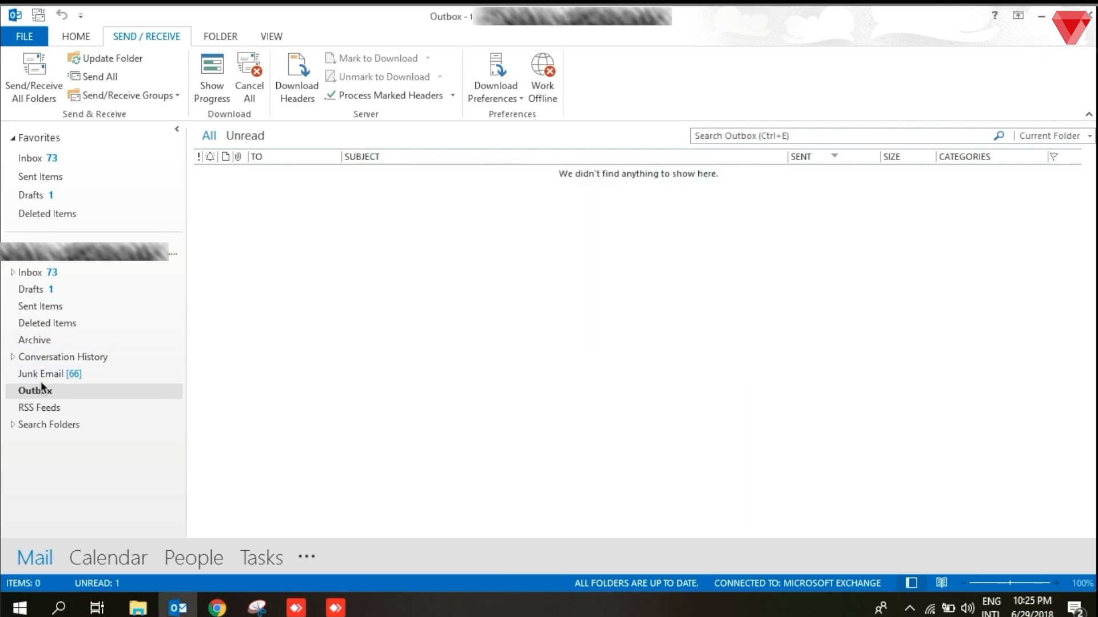
Show Sent Items listing the personalised ABC University emails to each student
{"action": "left_click", "coordinate": [41, 307]}
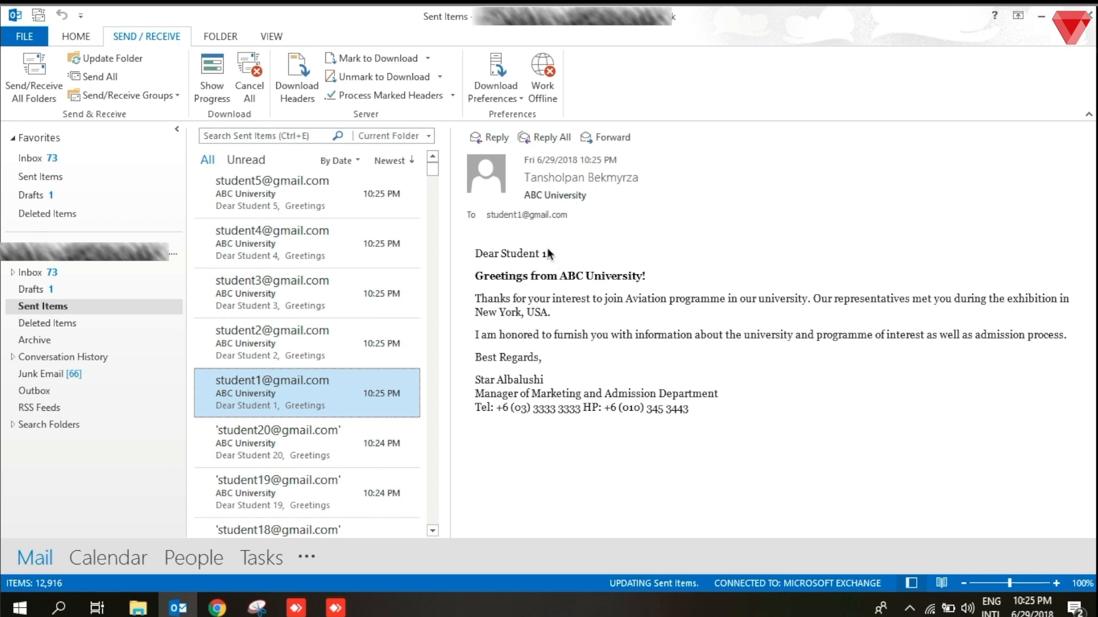
{"action": "mouse_move", "coordinate": [479, 295]}
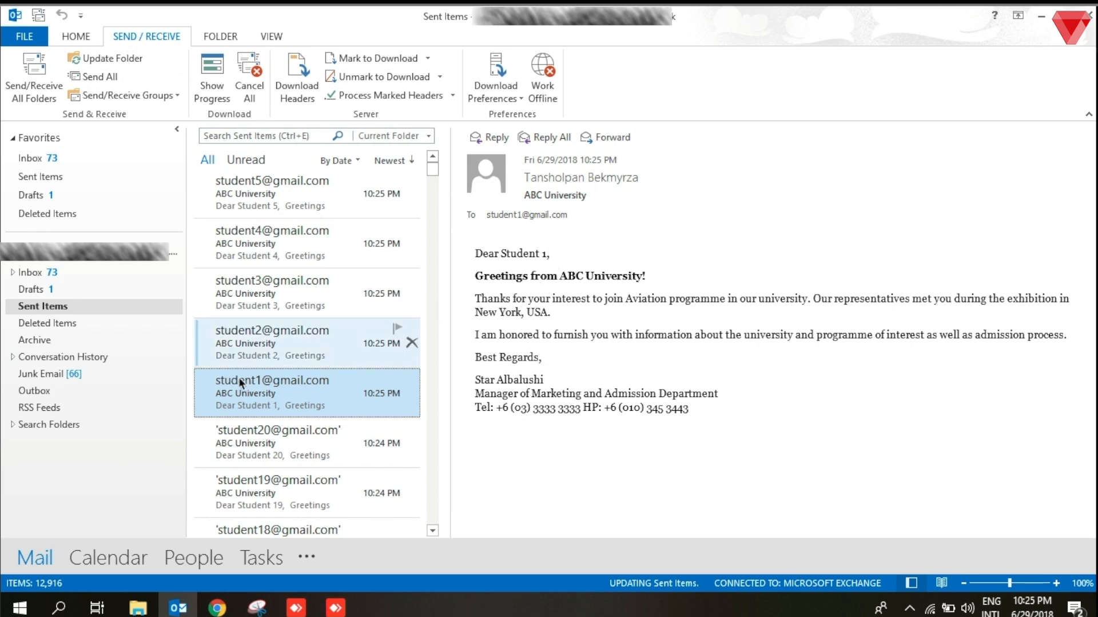
{"action": "double_click", "coordinate": [272, 392]}
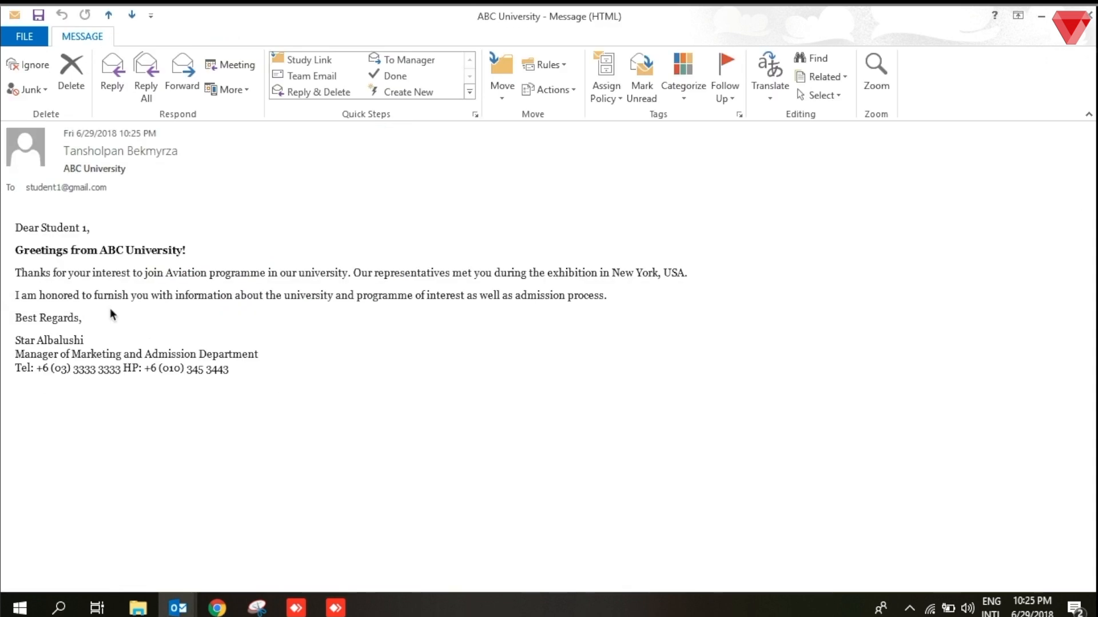
{"action": "mouse_move", "coordinate": [227, 287]}
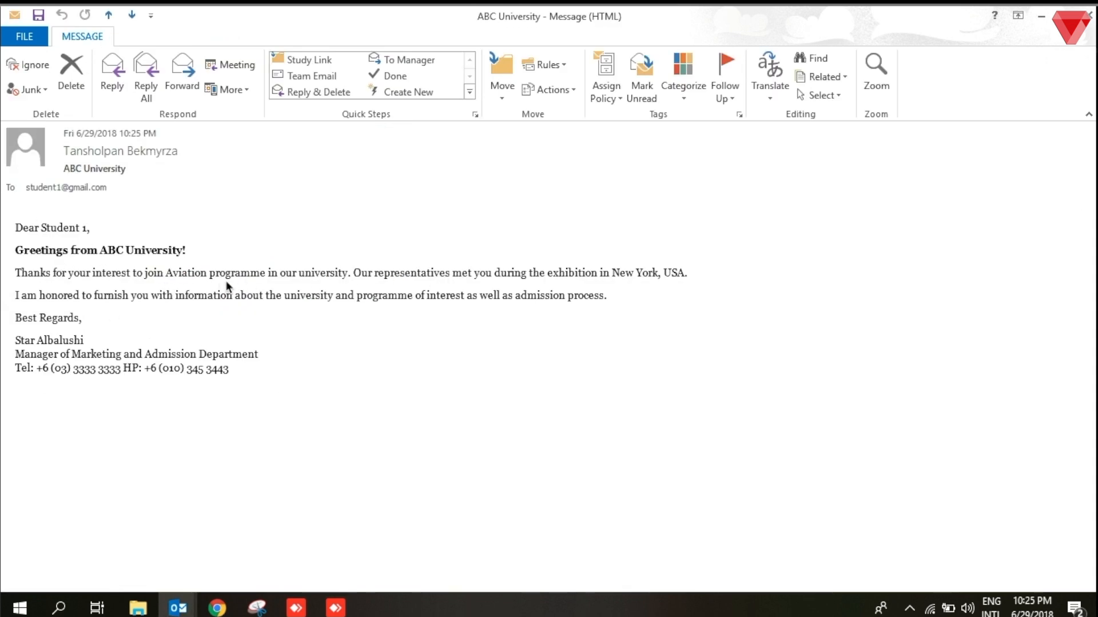
{"action": "mouse_move", "coordinate": [637, 286]}
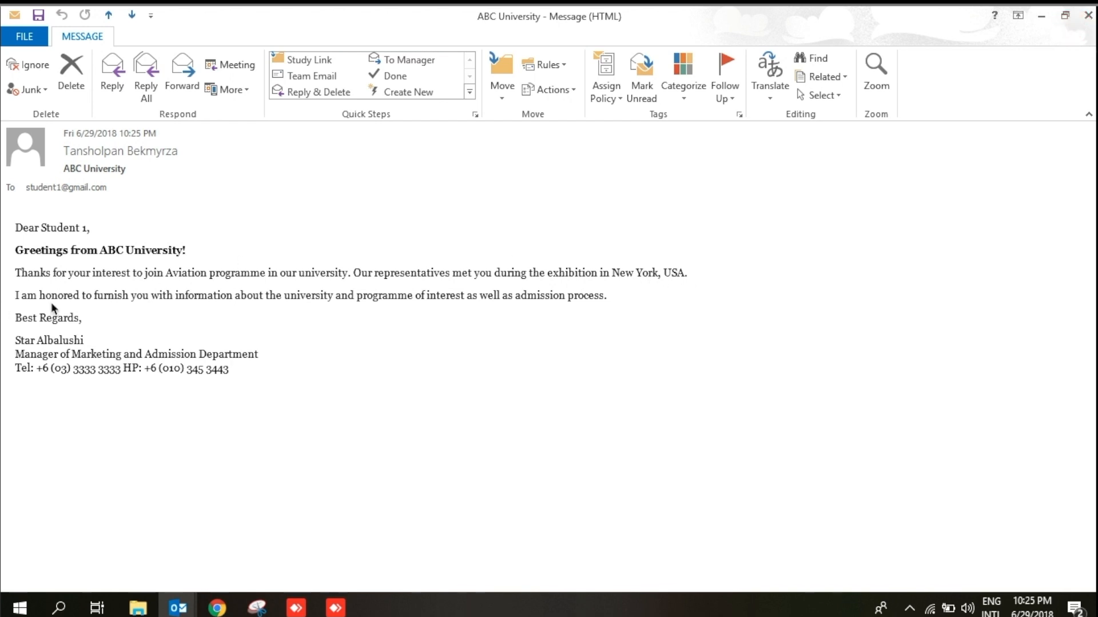
{"action": "mouse_move", "coordinate": [159, 369]}
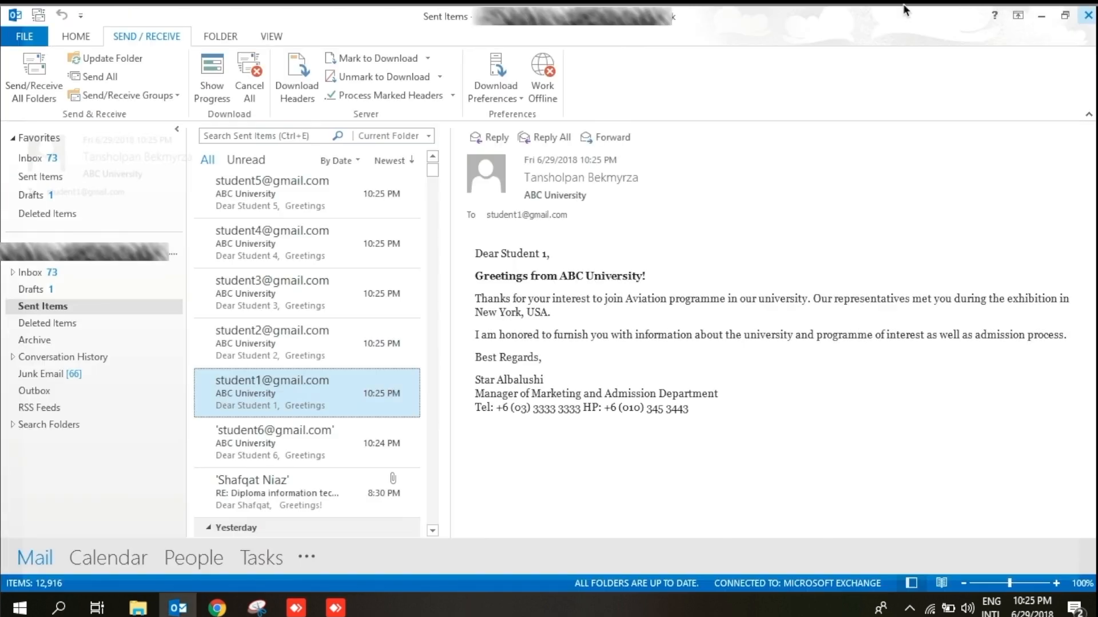
Preview the sent letters of students 4, 10 and 19, ending on the PHD programme in Shymkent
{"action": "left_click", "coordinate": [272, 243]}
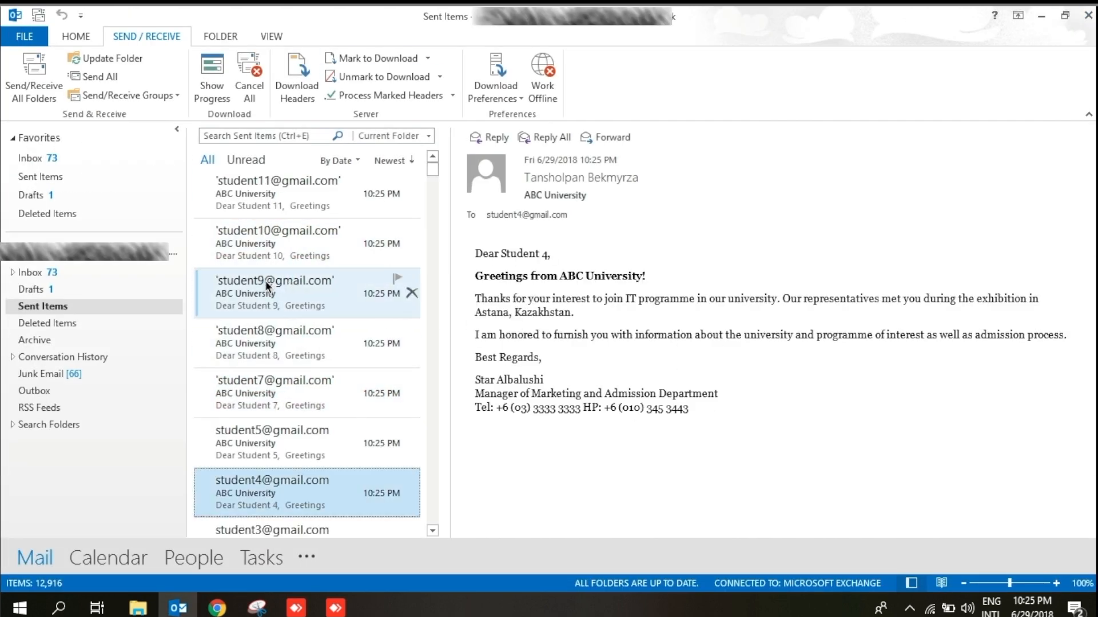
{"action": "left_click", "coordinate": [306, 243]}
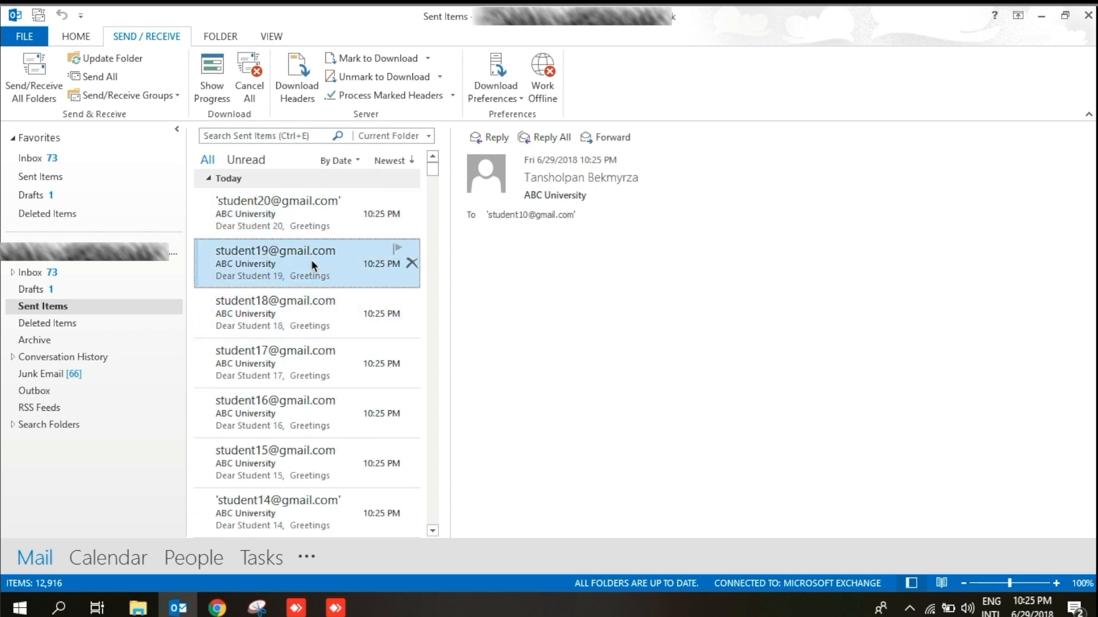
{"action": "left_click", "coordinate": [300, 214]}
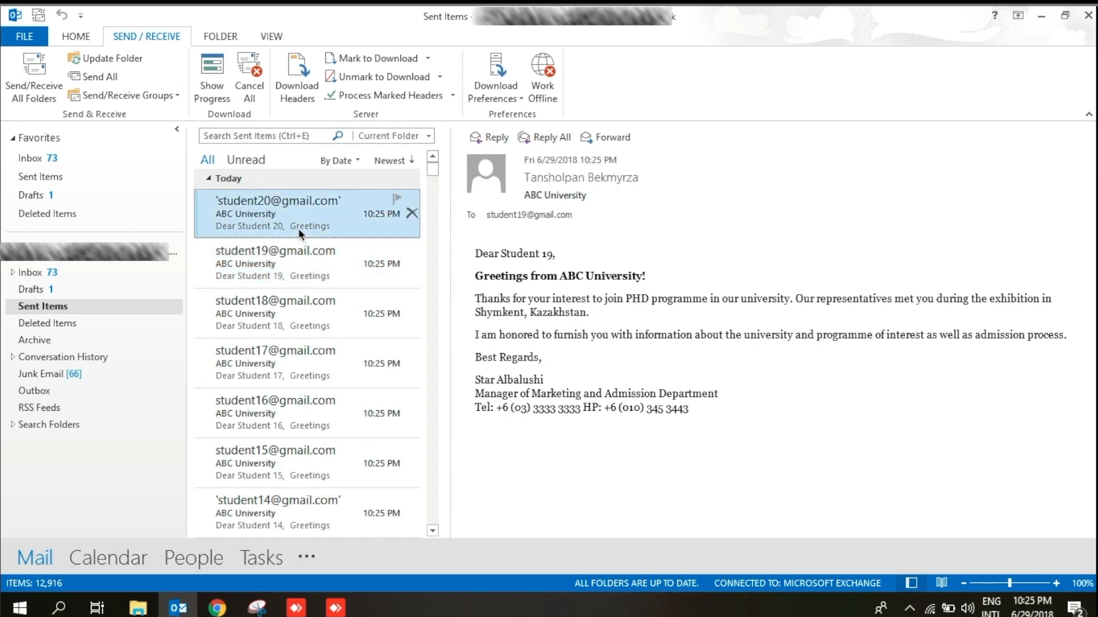